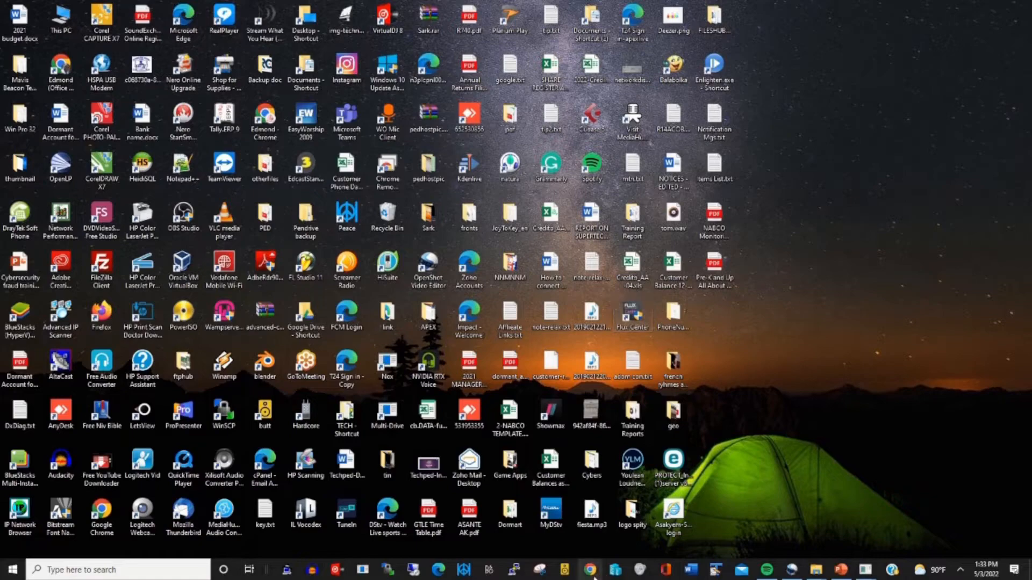
# Step: Launch Chrome from the taskbar and go to Gmail via the bookmark
pyautogui.click(590, 569)
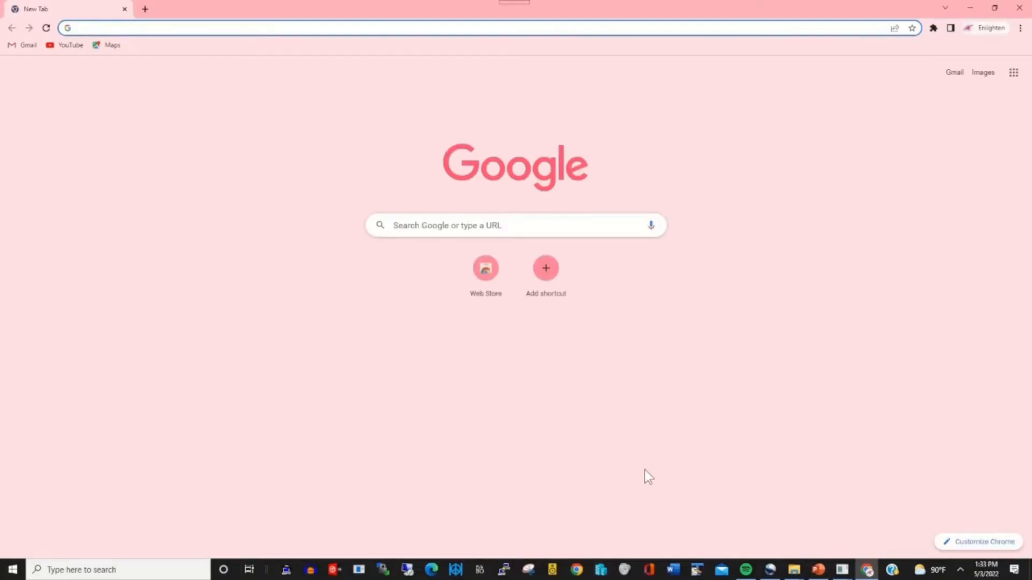
pyautogui.click(28, 45)
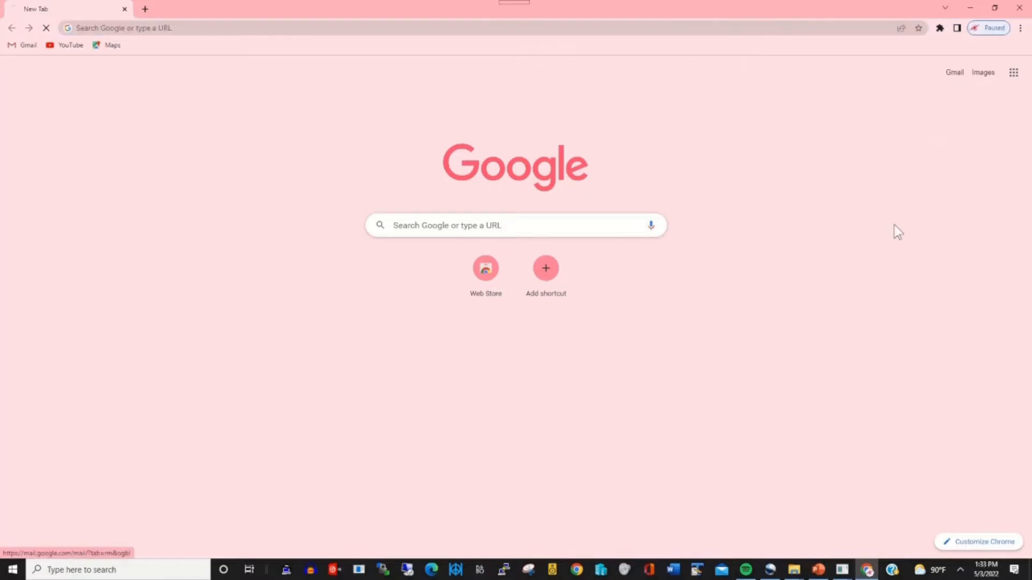
pyautogui.moveTo(849, 239)
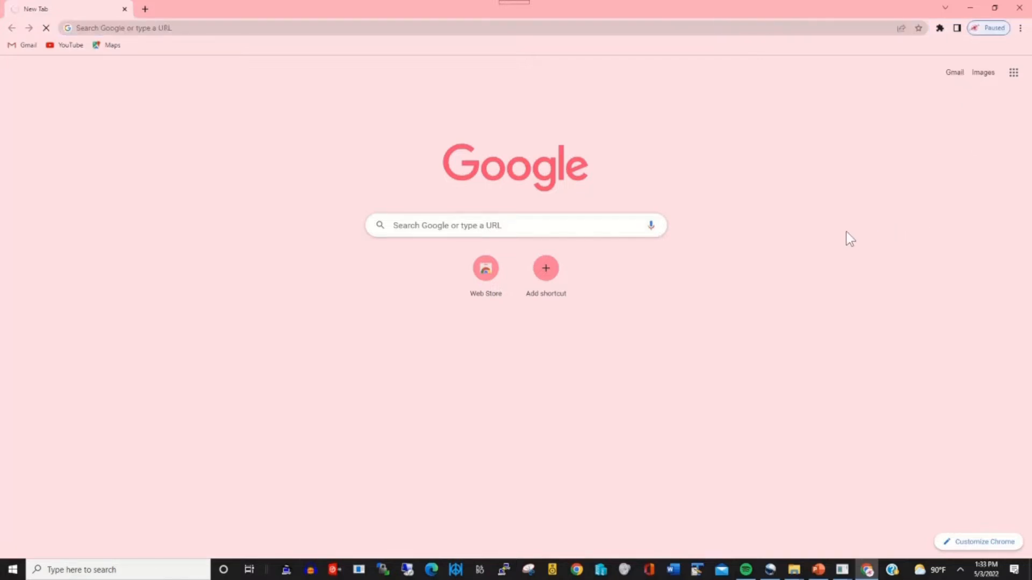
pyautogui.click(28, 45)
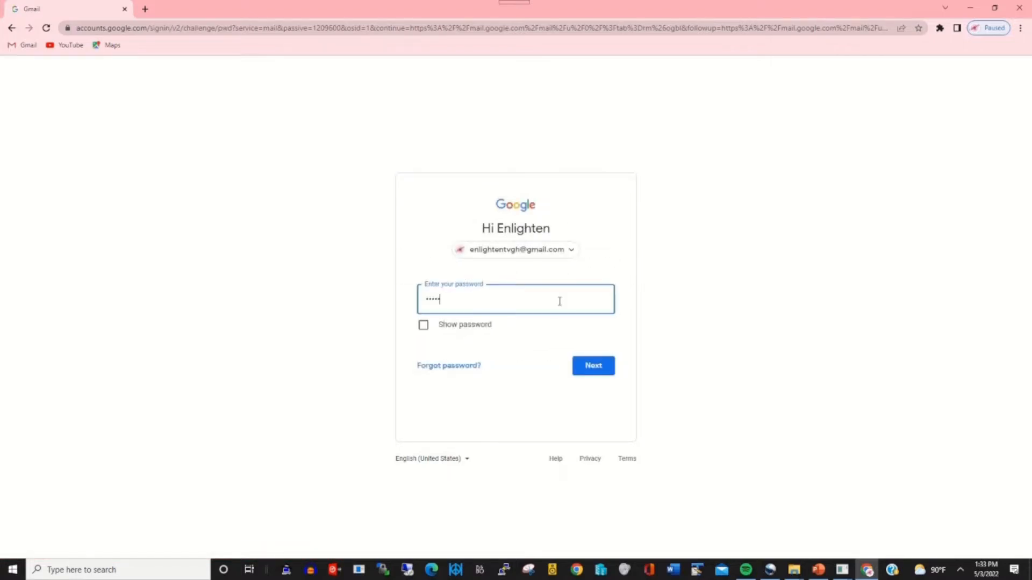
# Step: Sign in to Gmail with the account password to reach the inbox
pyautogui.write('password')
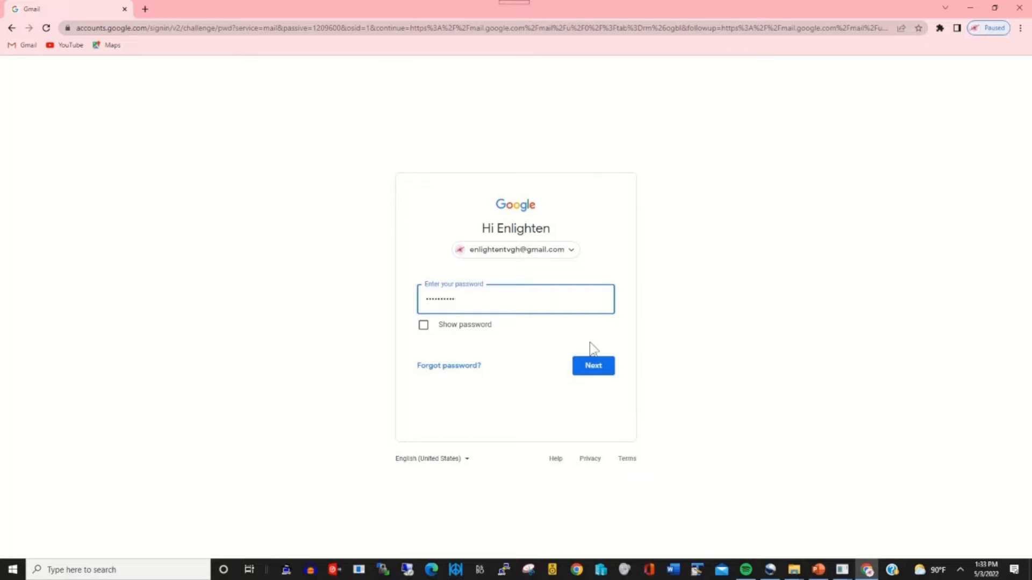
pyautogui.click(591, 365)
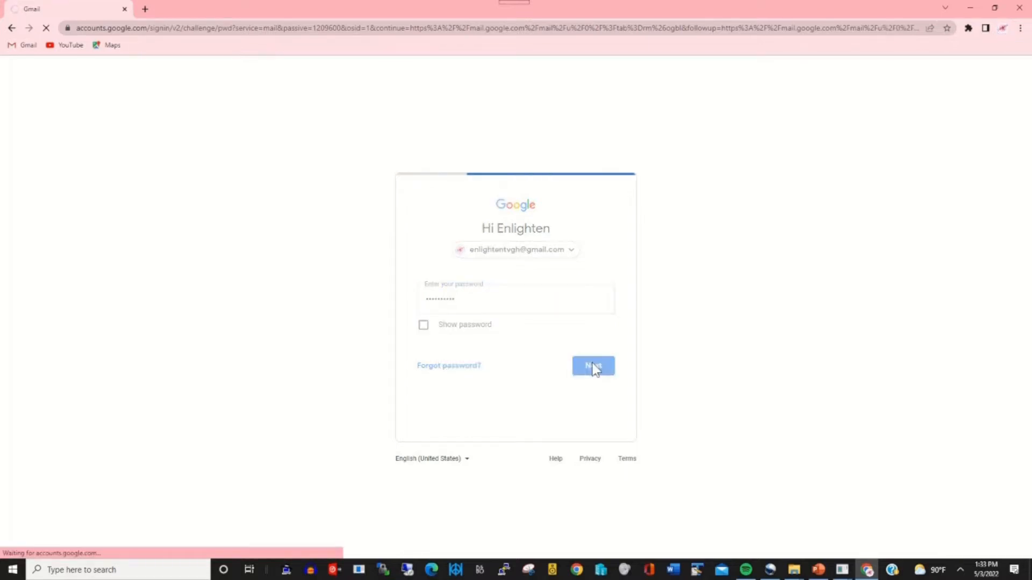
pyautogui.click(591, 366)
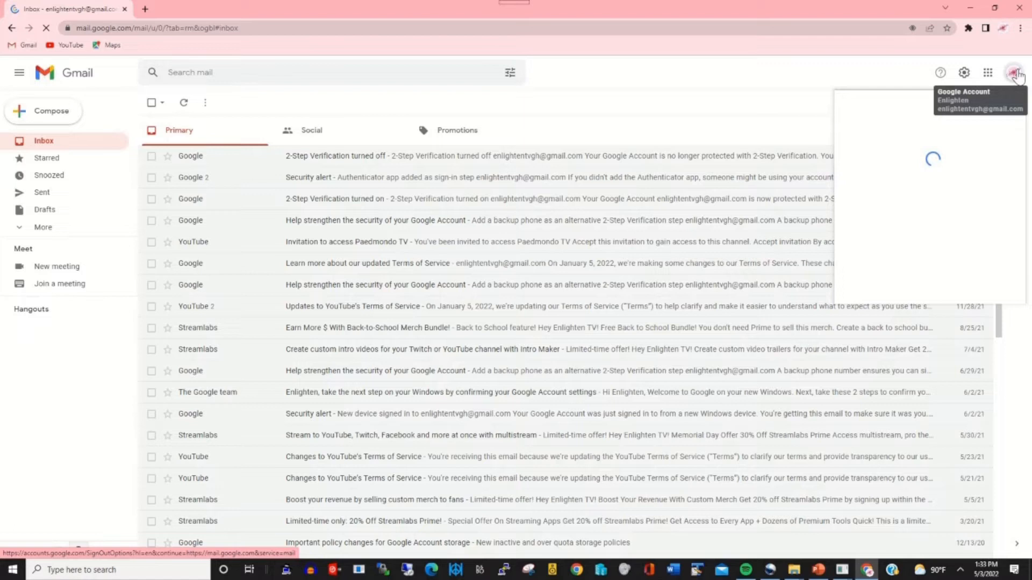
# Step: Go from the profile avatar to the Google Account Security page and scroll toward Recovery phone
pyautogui.click(1013, 72)
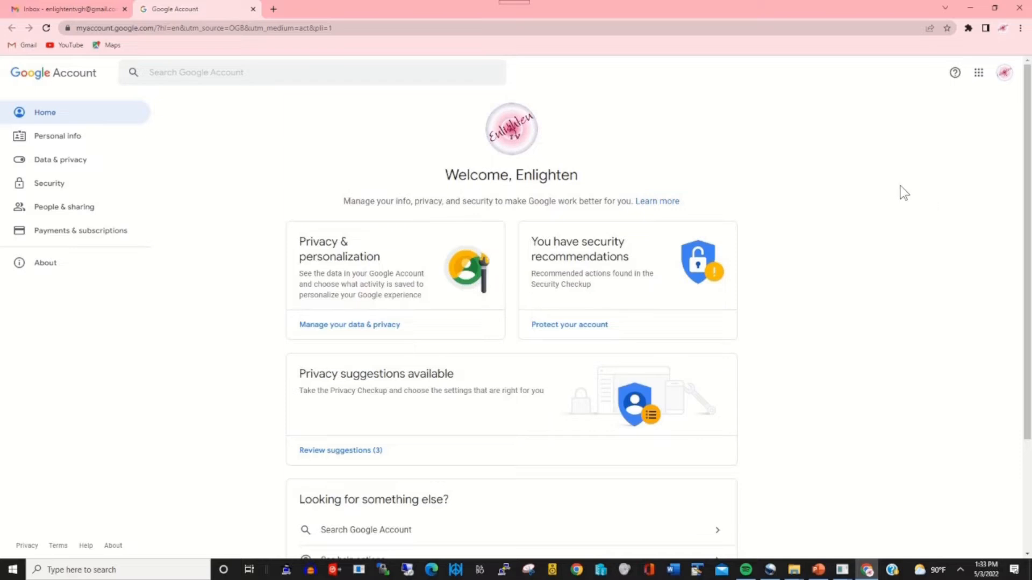
pyautogui.click(48, 182)
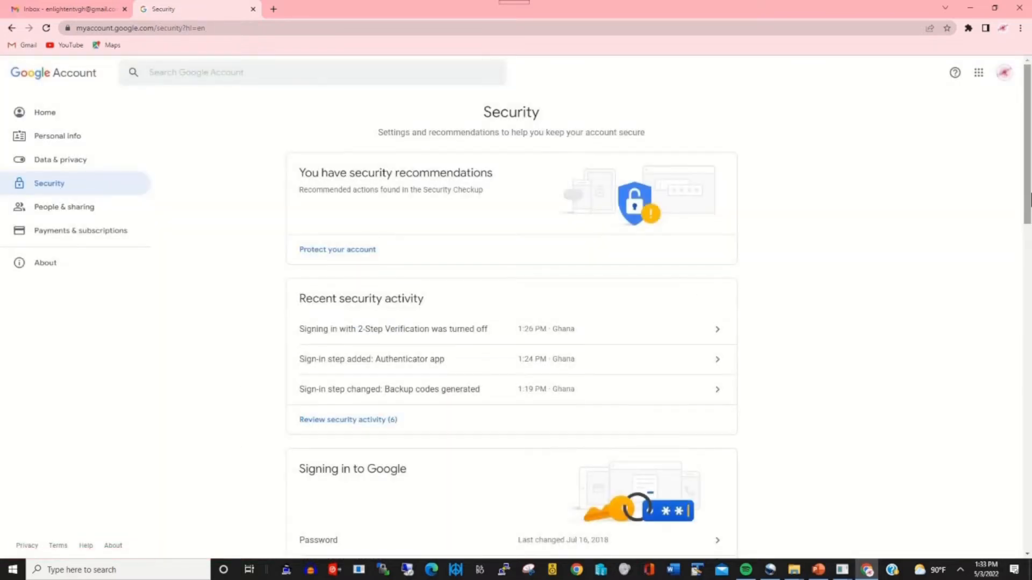
pyautogui.scroll(-3)
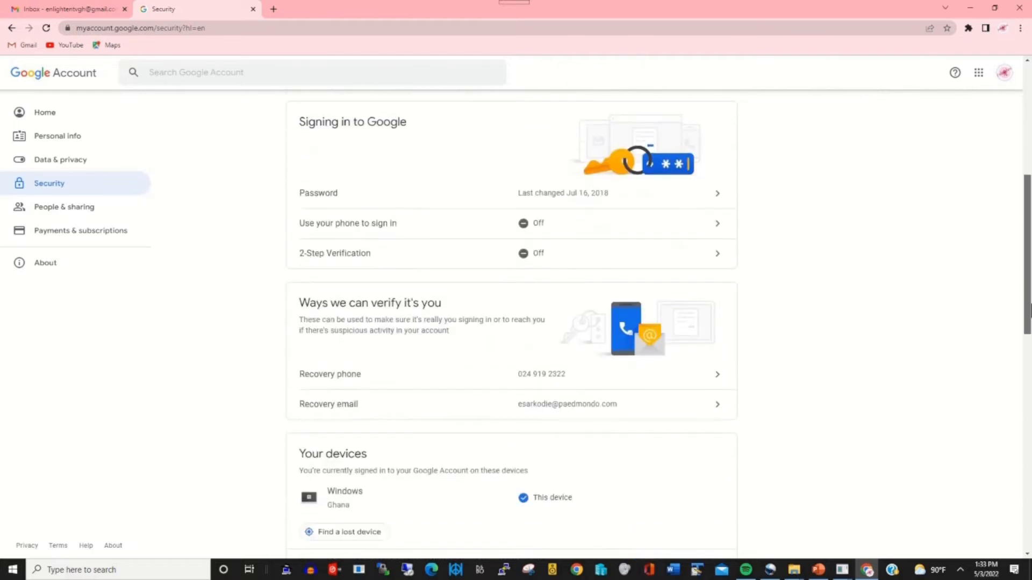
pyautogui.scroll(-3)
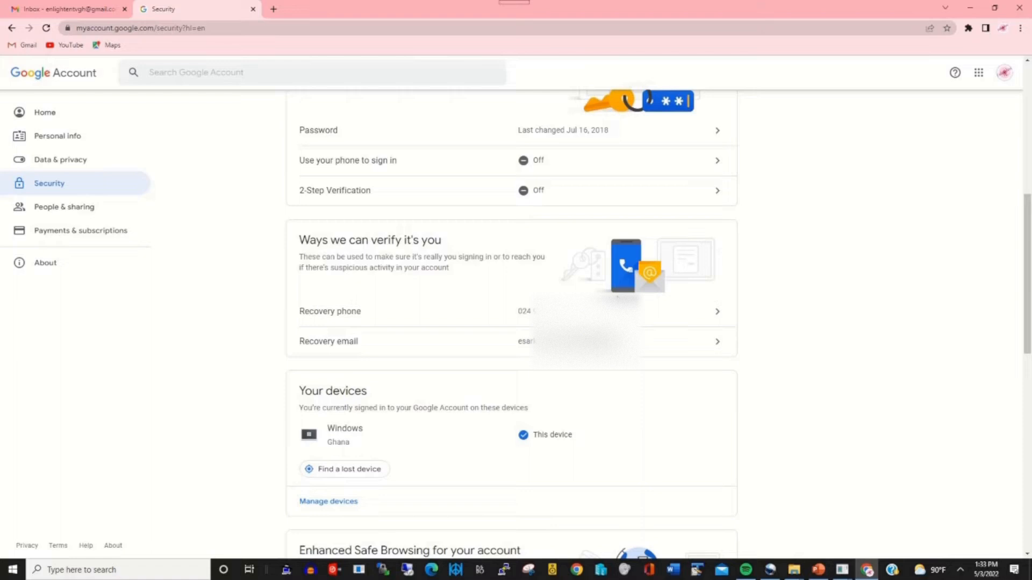
pyautogui.moveTo(717, 318)
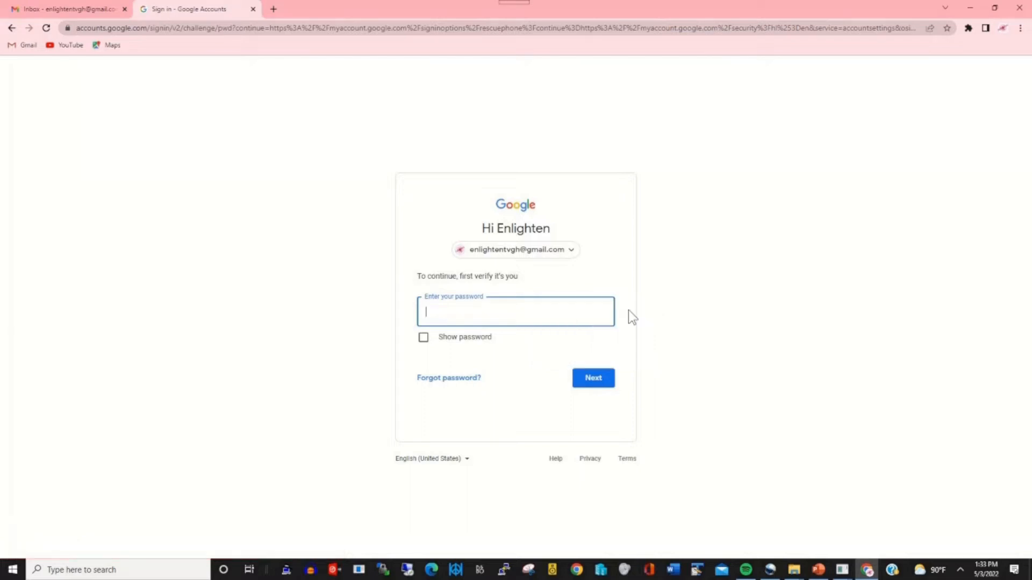
# Step: Re-verify identity with the account password to unlock the recovery phone settings
pyautogui.write('password')
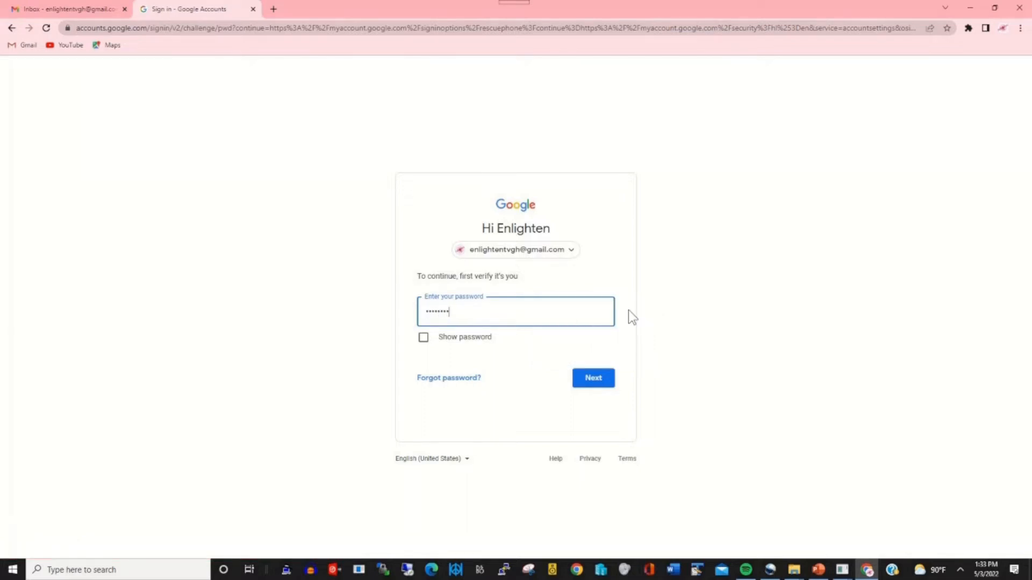
pyautogui.click(592, 377)
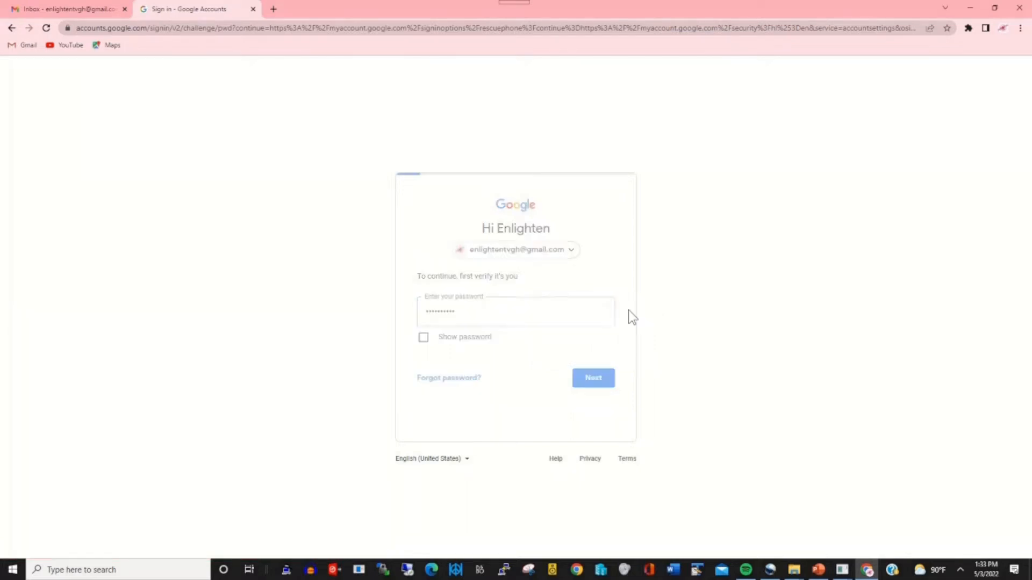
pyautogui.click(592, 377)
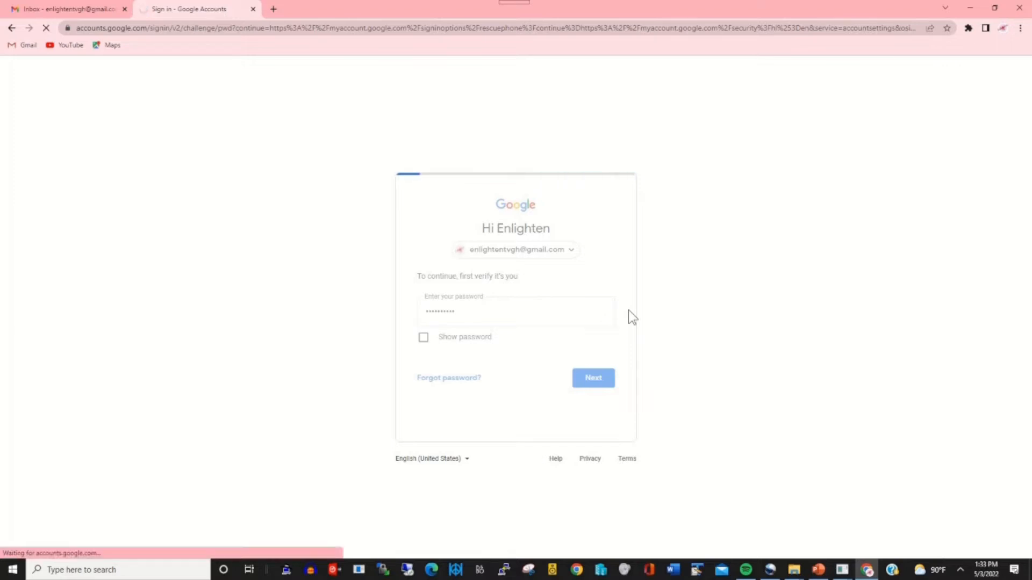
pyautogui.click(591, 378)
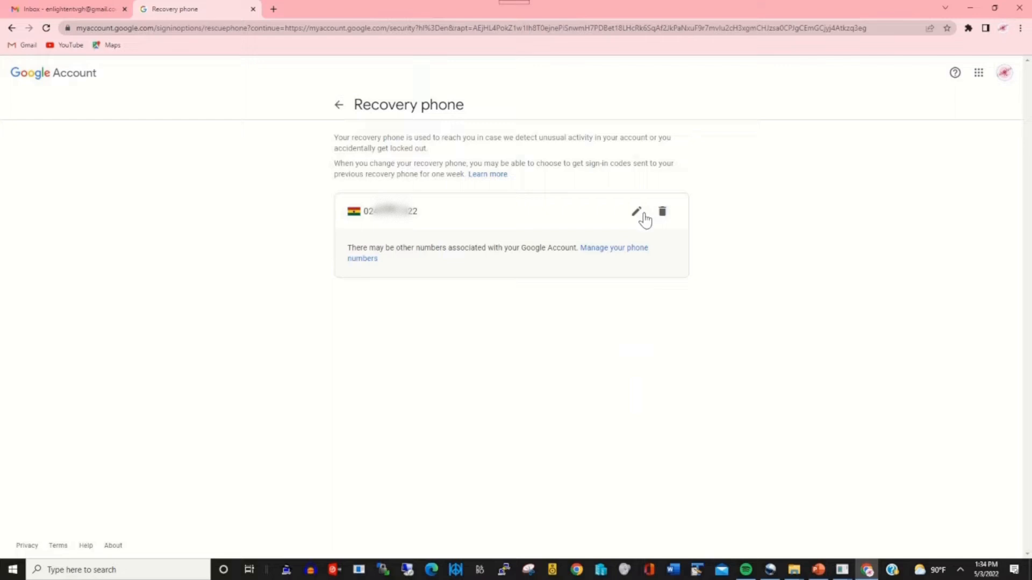
# Step: Replace the recovery phone number with one starting 087 and request a verification code
pyautogui.click(635, 212)
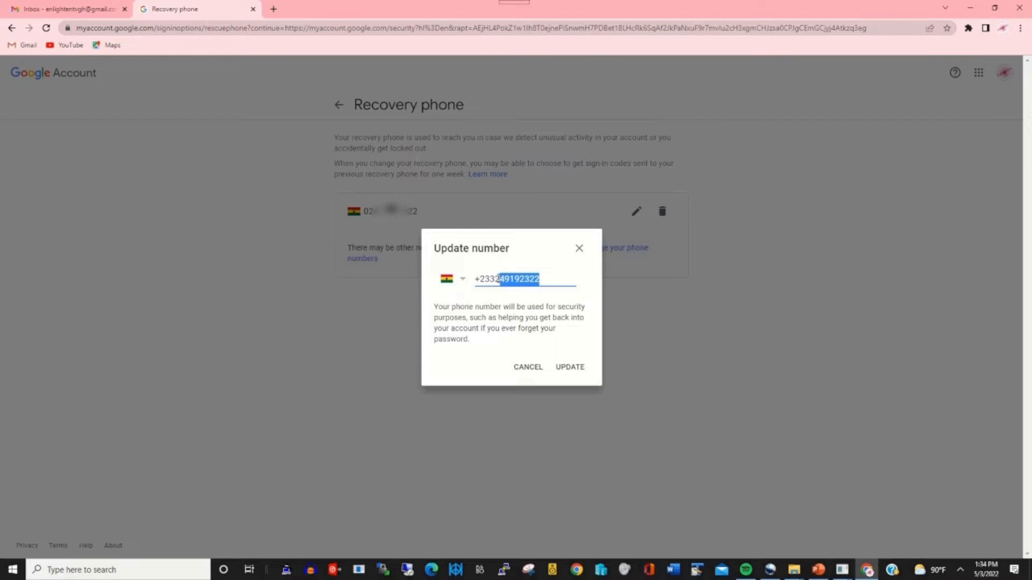
pyautogui.press('Backspace')
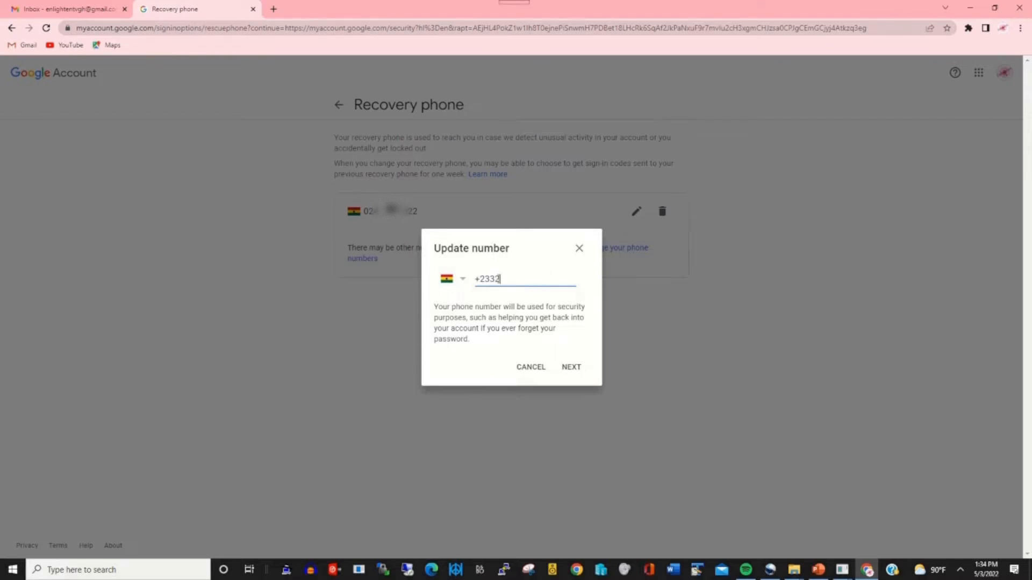
pyautogui.write('08788654')
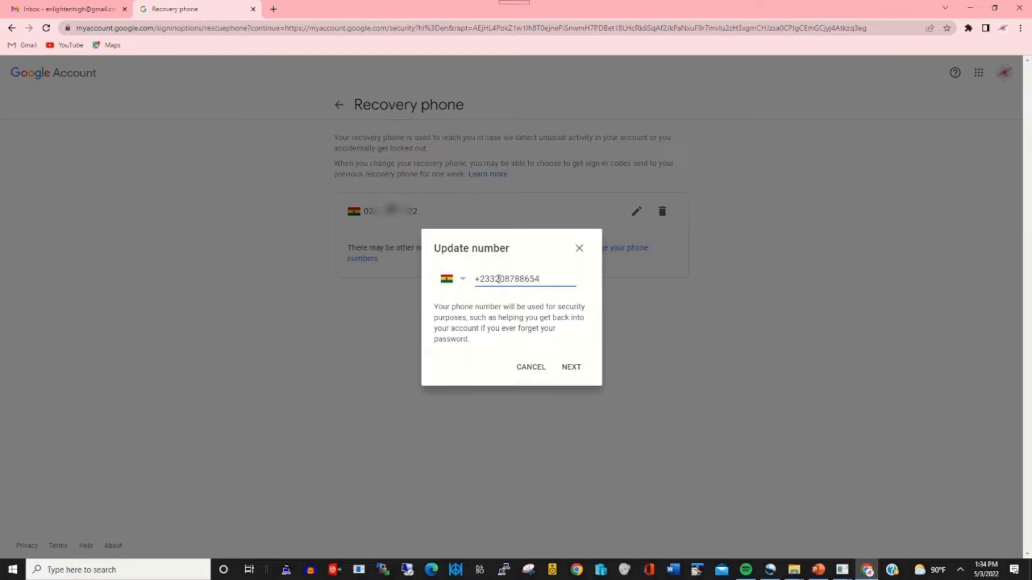
pyautogui.click(569, 367)
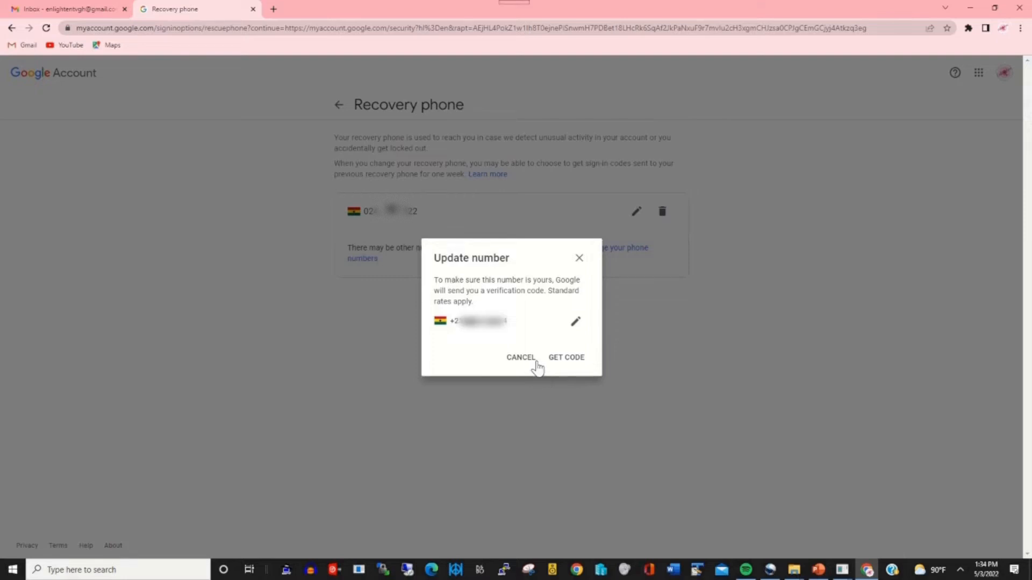
pyautogui.click(566, 357)
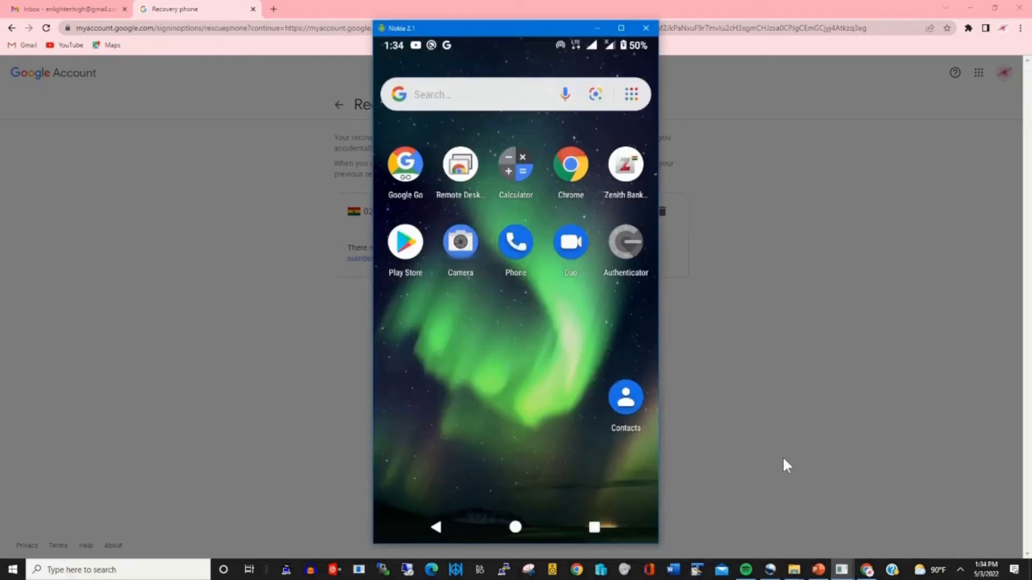
pyautogui.moveTo(512, 384)
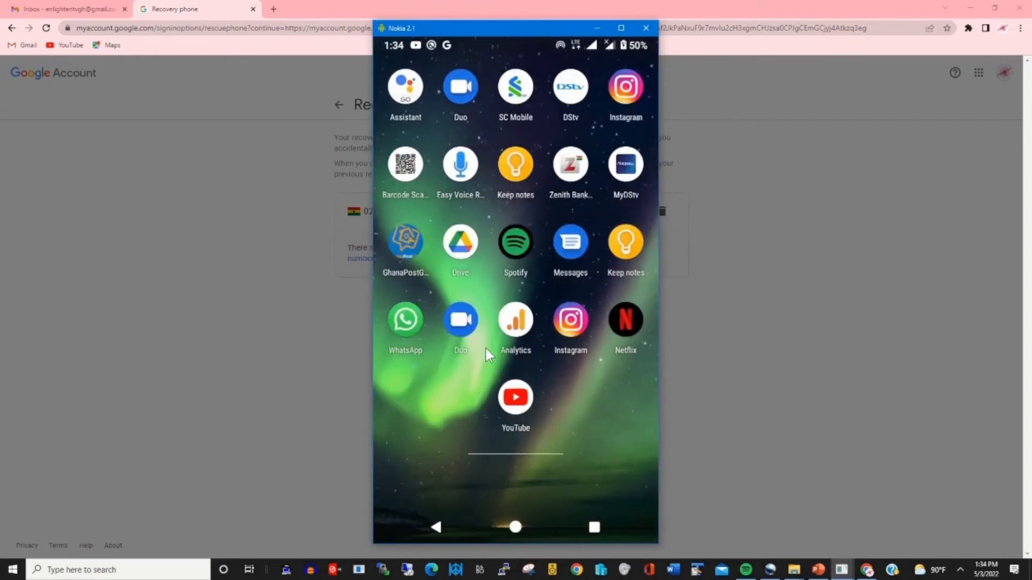
# Step: On the mirrored Nokia 2.1, go into Messages to find the SMS verification code
pyautogui.click(570, 241)
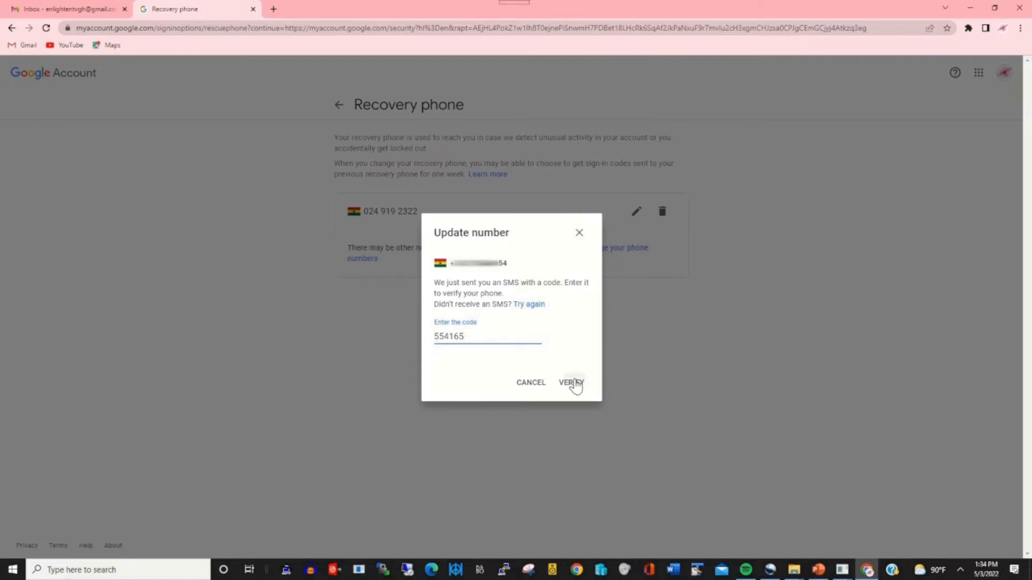
# Step: Verify the SMS code to confirm the new recovery phone and return to the Security overview
pyautogui.click(571, 383)
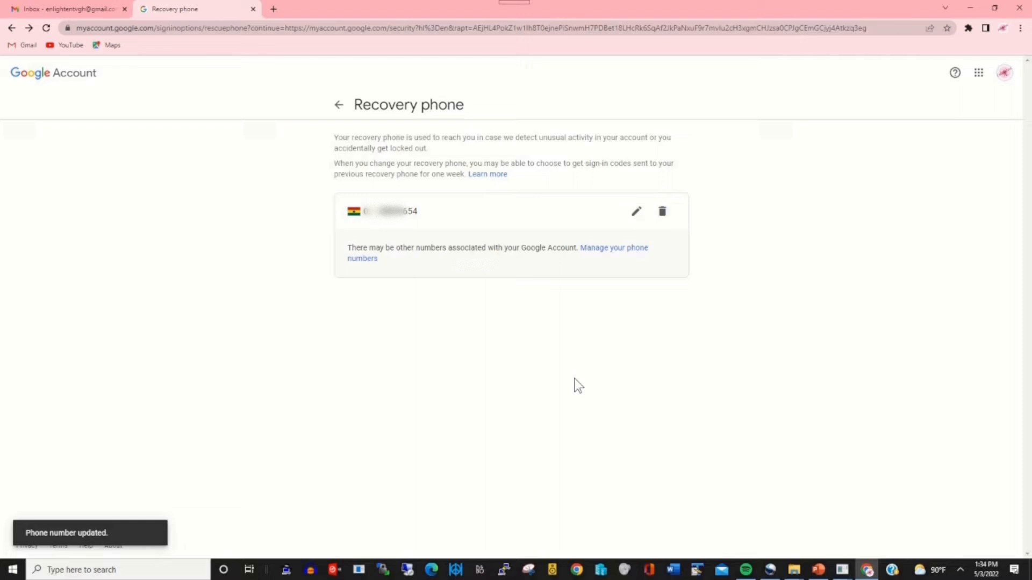
pyautogui.moveTo(420, 148)
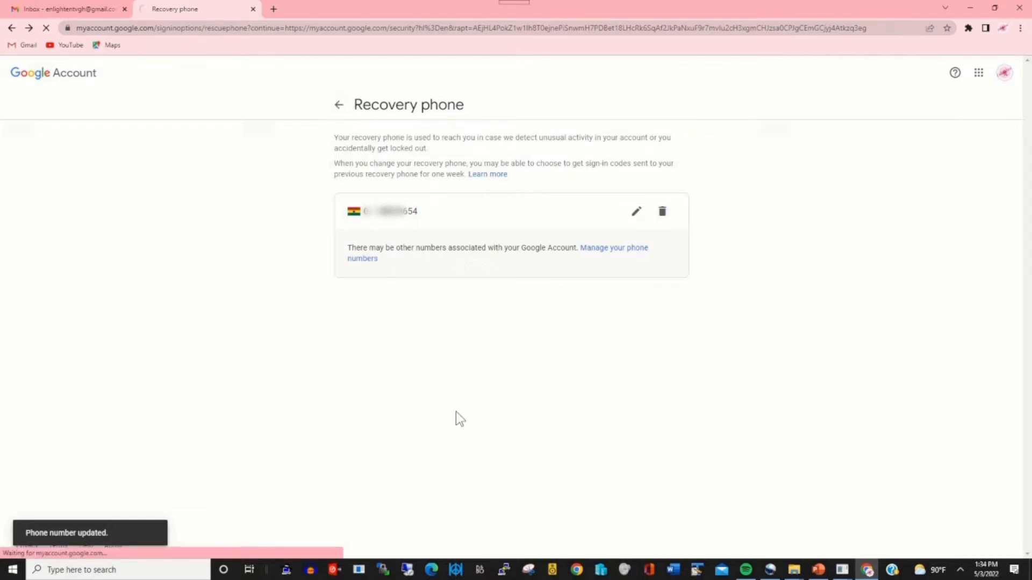
pyautogui.click(338, 104)
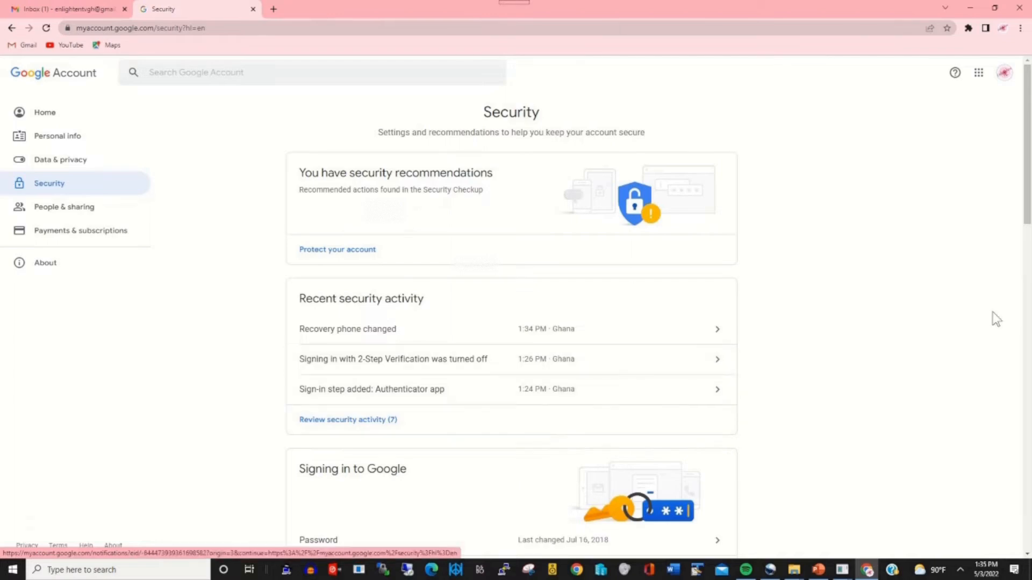
pyautogui.scroll(-3)
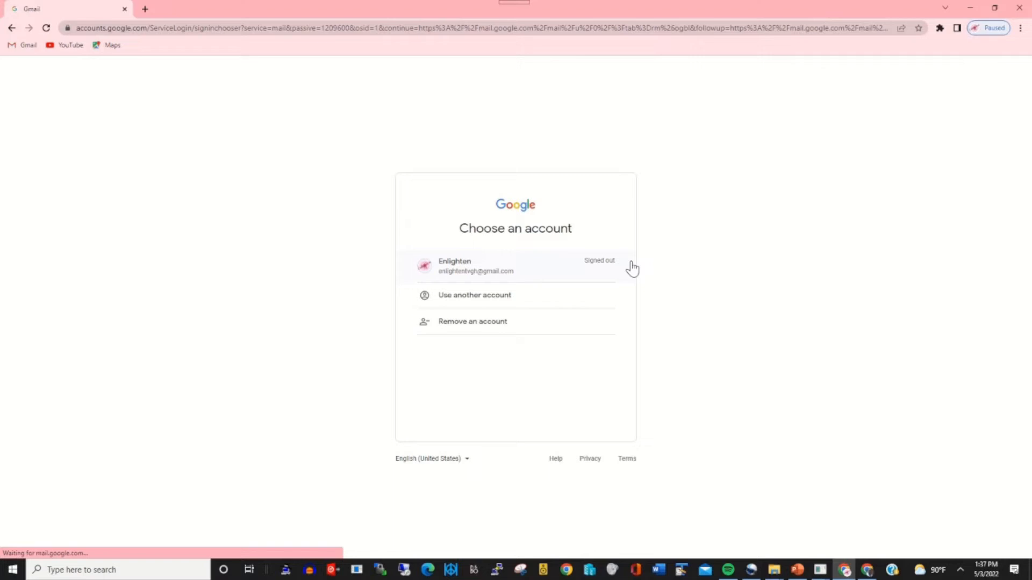
pyautogui.moveTo(600, 272)
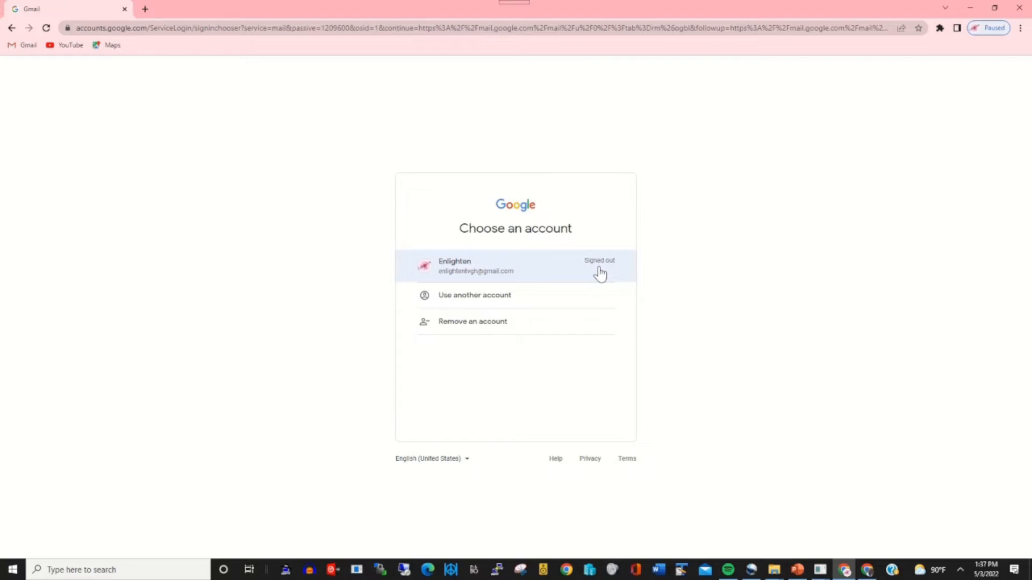
# Step: Choose the signed-out account on the account chooser to reach its password prompt
pyautogui.click(514, 266)
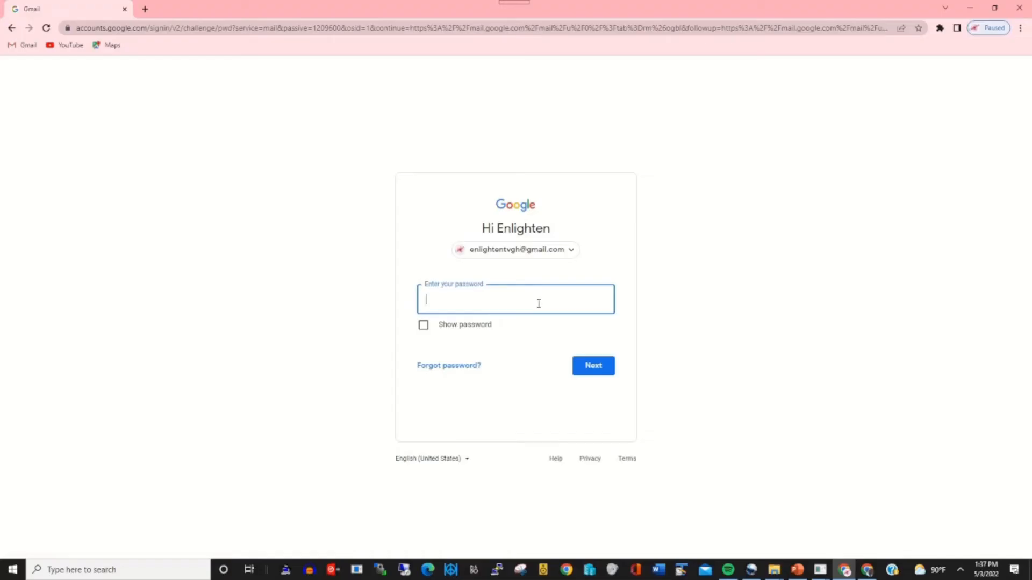
pyautogui.moveTo(461, 372)
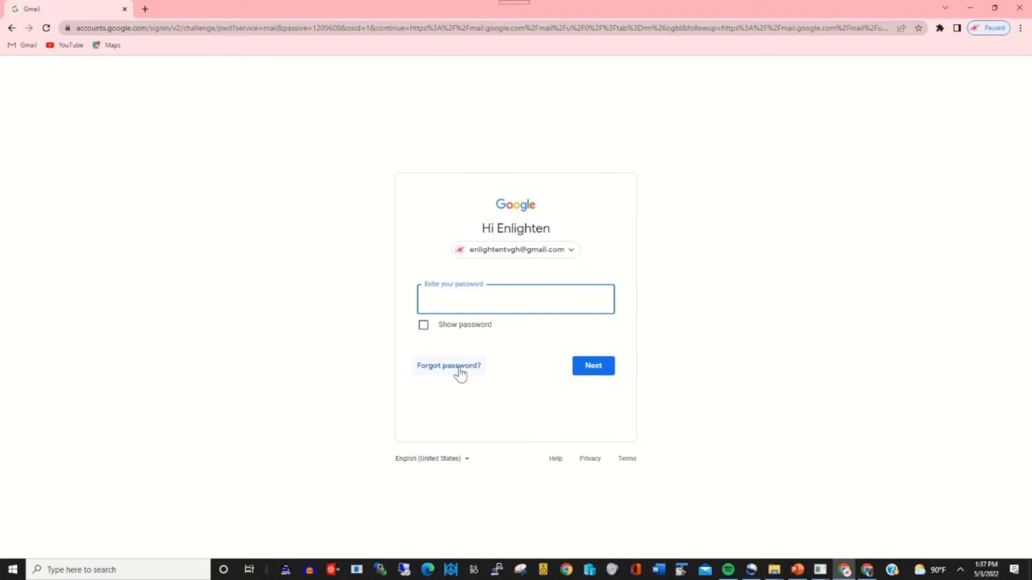
# Step: Start Forgot password recovery and ask for a different way to verify identity
pyautogui.click(448, 365)
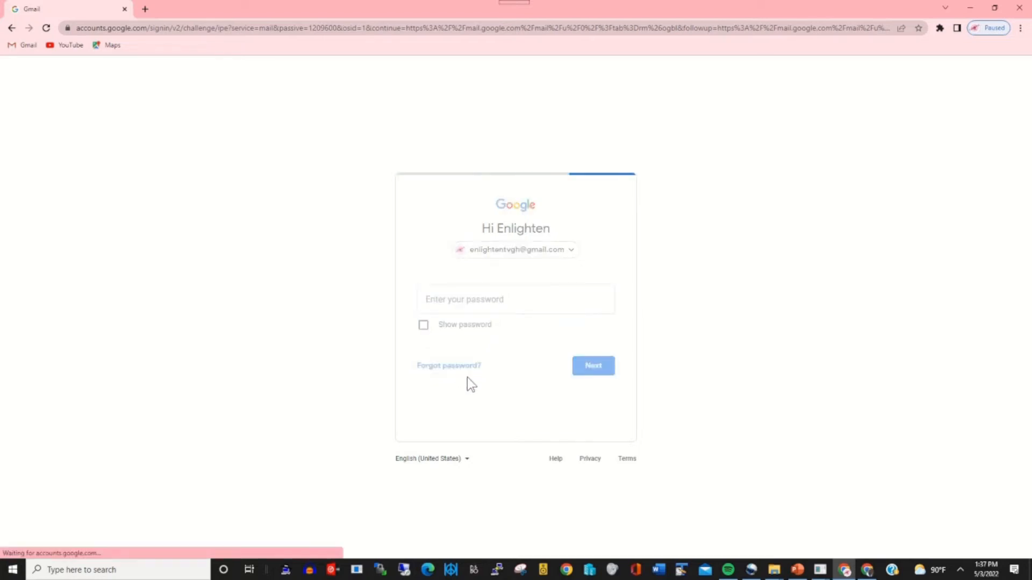
pyautogui.click(591, 365)
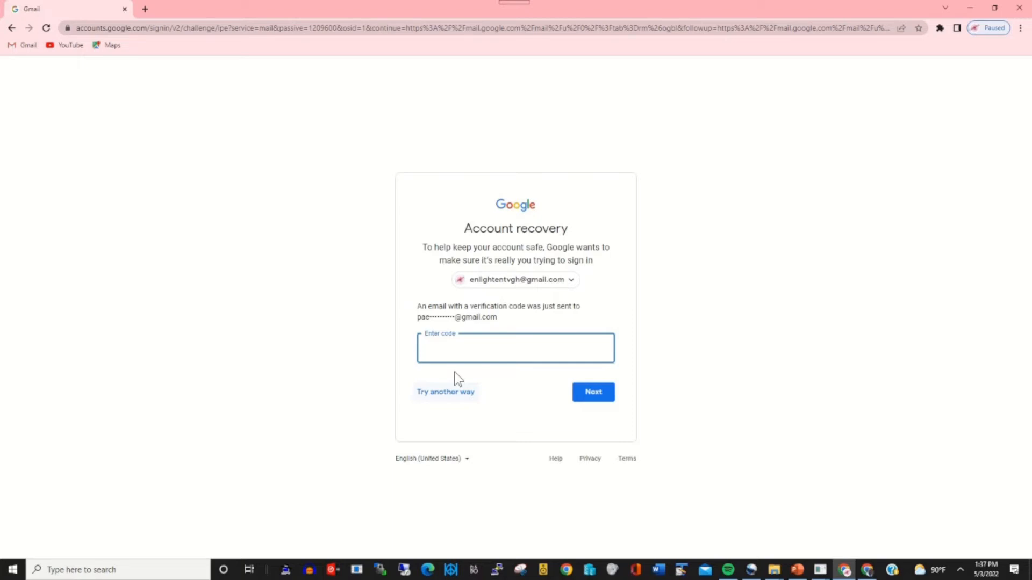
pyautogui.moveTo(476, 322)
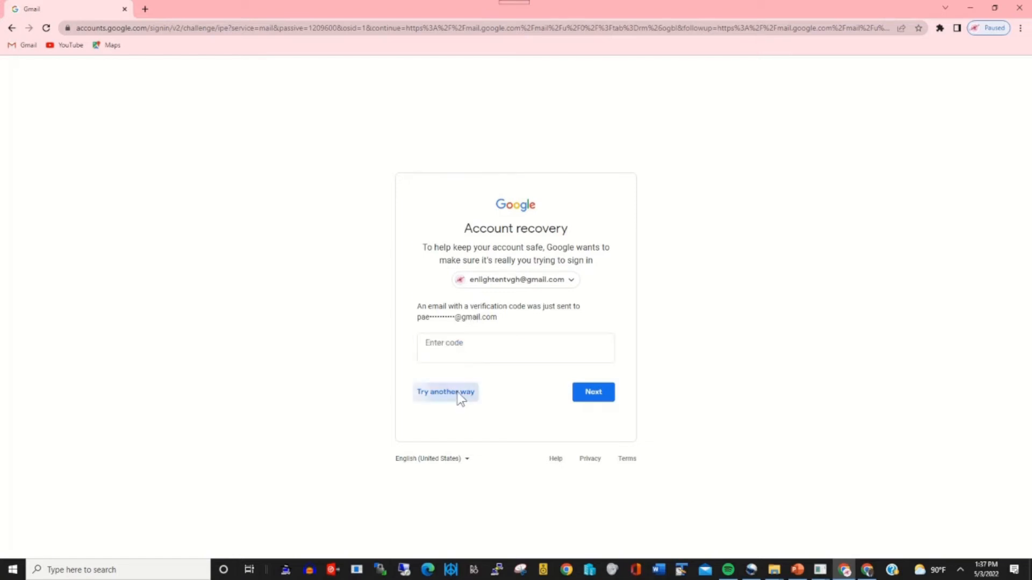
pyautogui.click(445, 391)
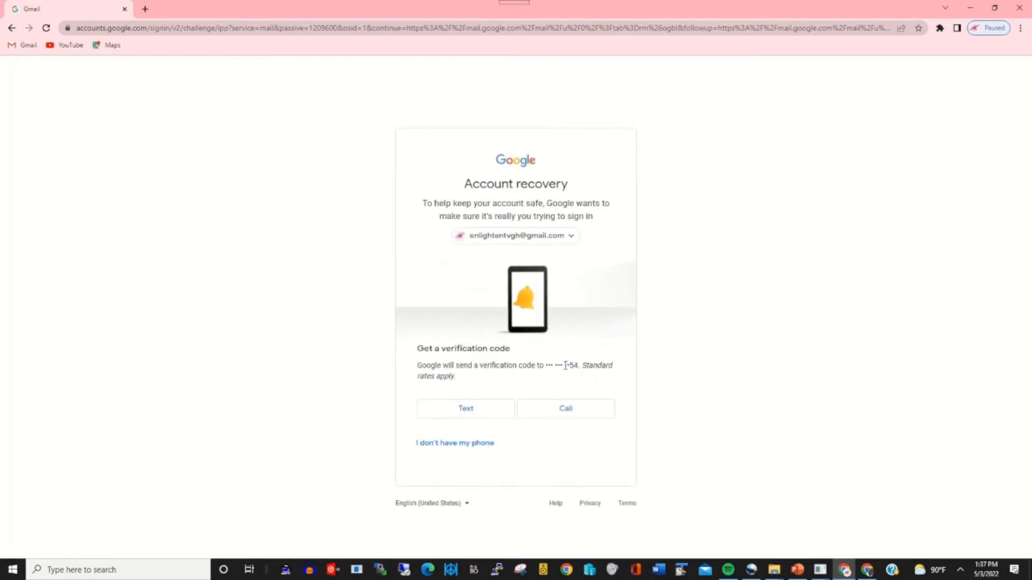
pyautogui.moveTo(461, 447)
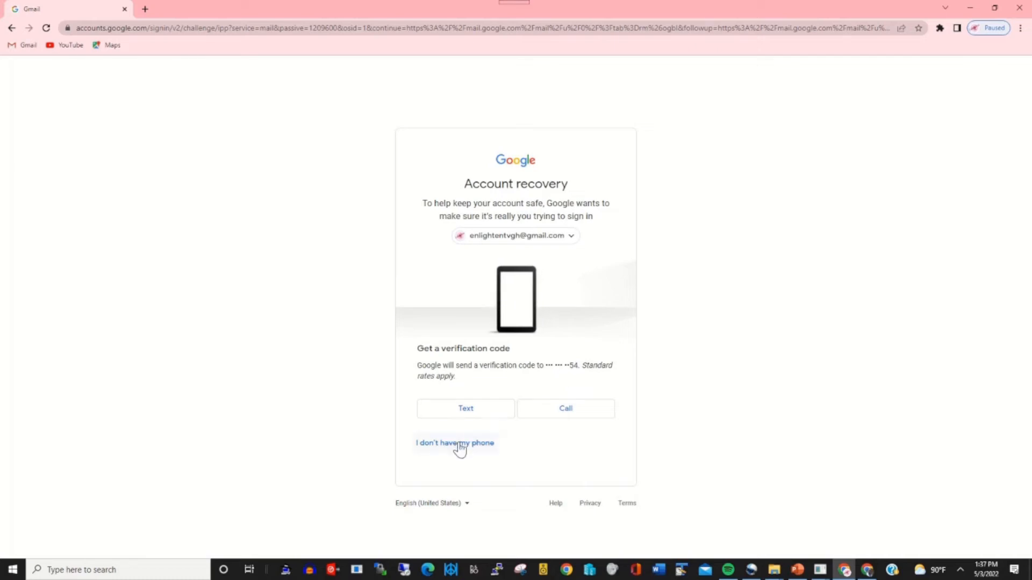
# Step: Decline the unavailable phone, email code and old recovery phone until the number ending 54 is offered
pyautogui.click(455, 443)
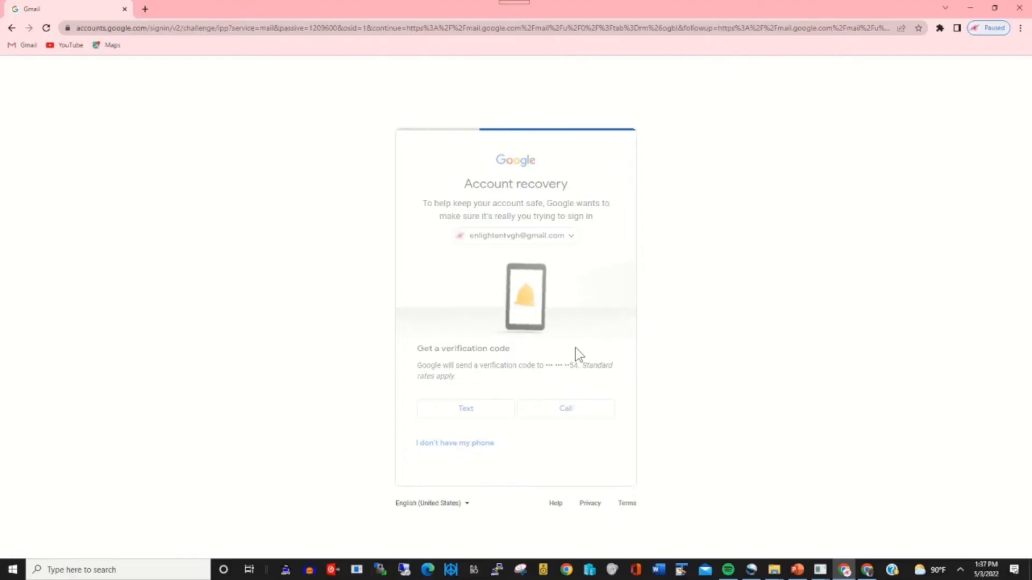
pyautogui.click(465, 408)
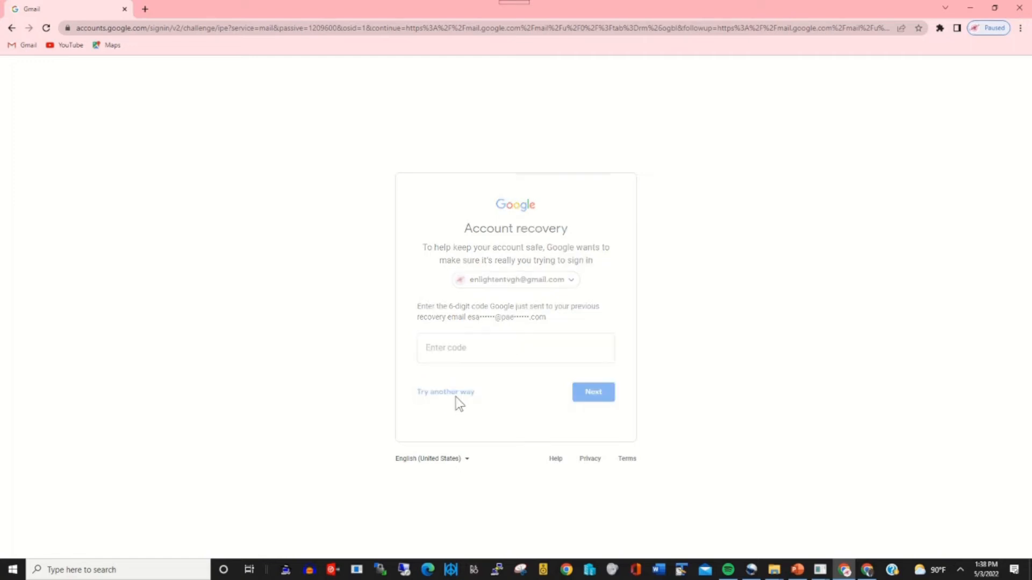
pyautogui.click(445, 391)
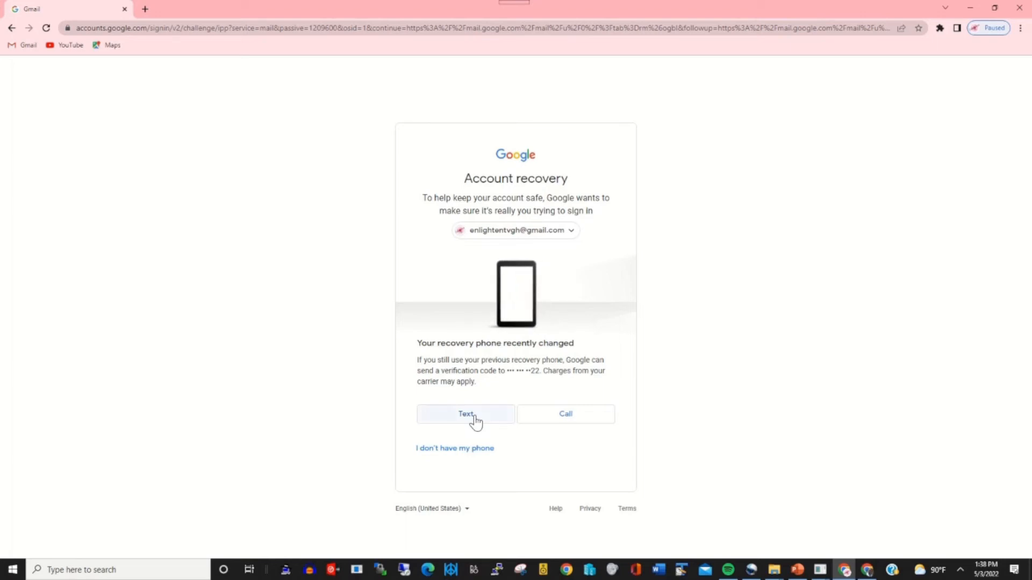
pyautogui.click(465, 413)
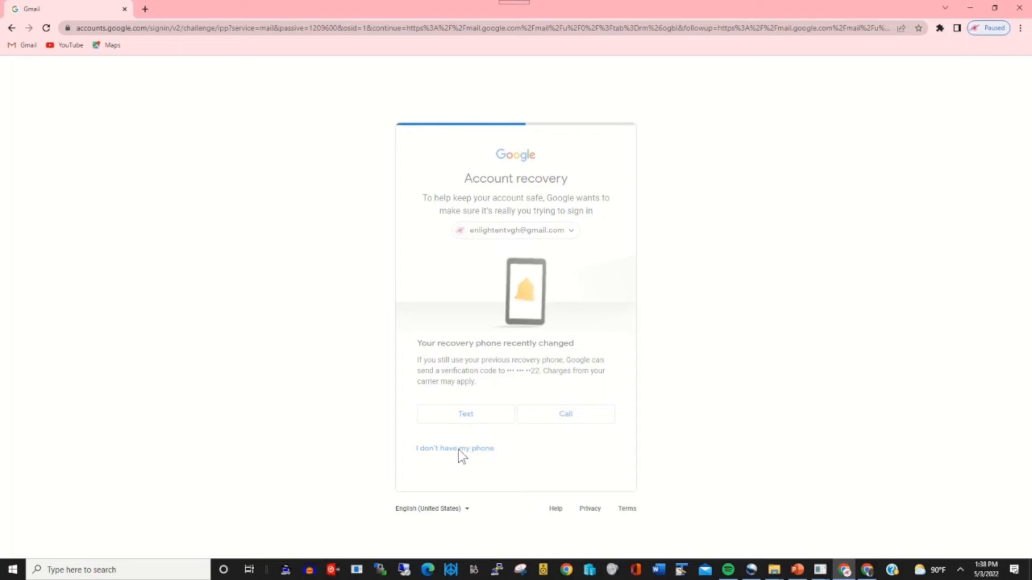
pyautogui.click(466, 413)
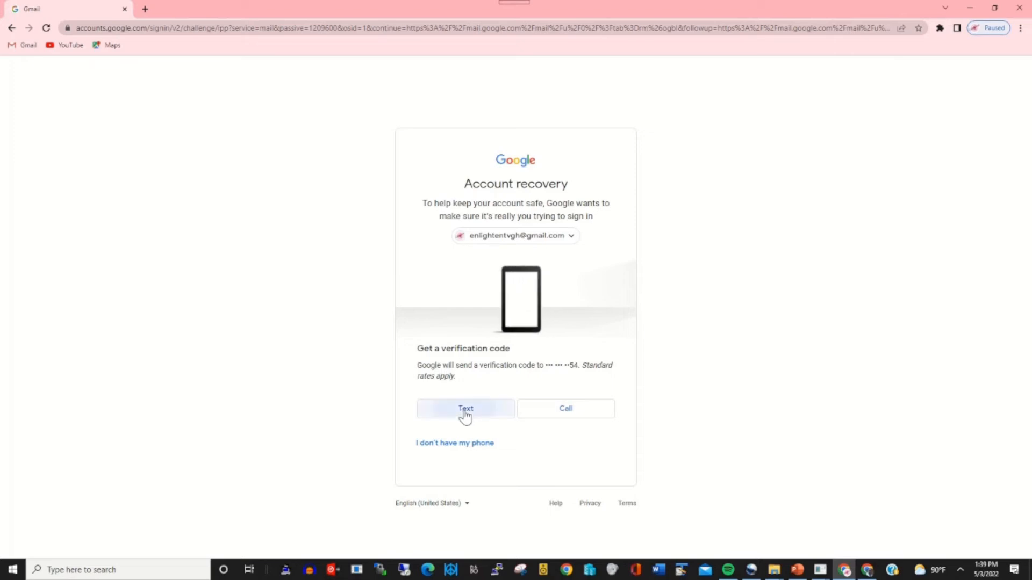
# Step: Have the verification code texted to the phone ending 54 and read it on the mirrored phone
pyautogui.click(465, 408)
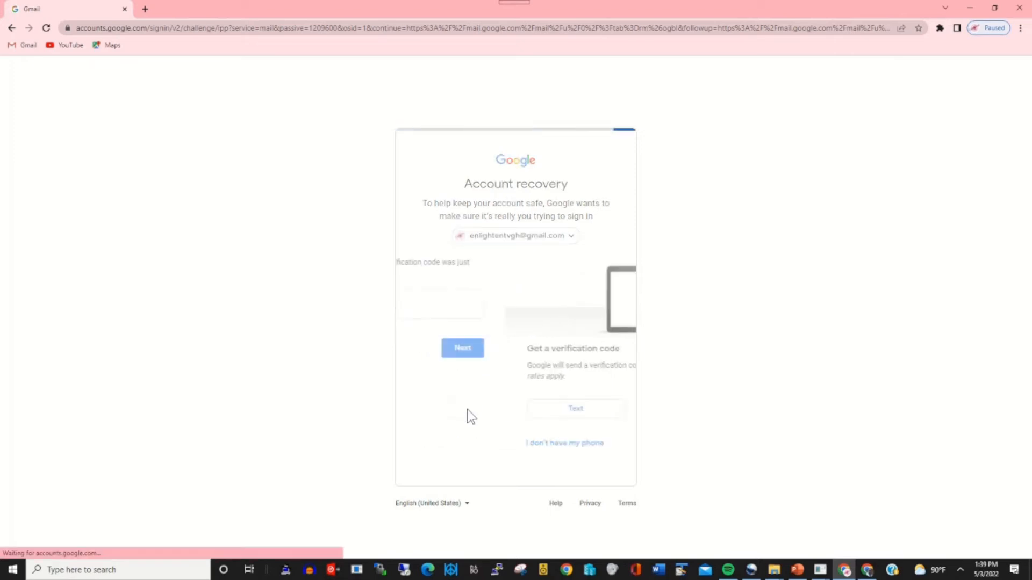
pyautogui.click(574, 409)
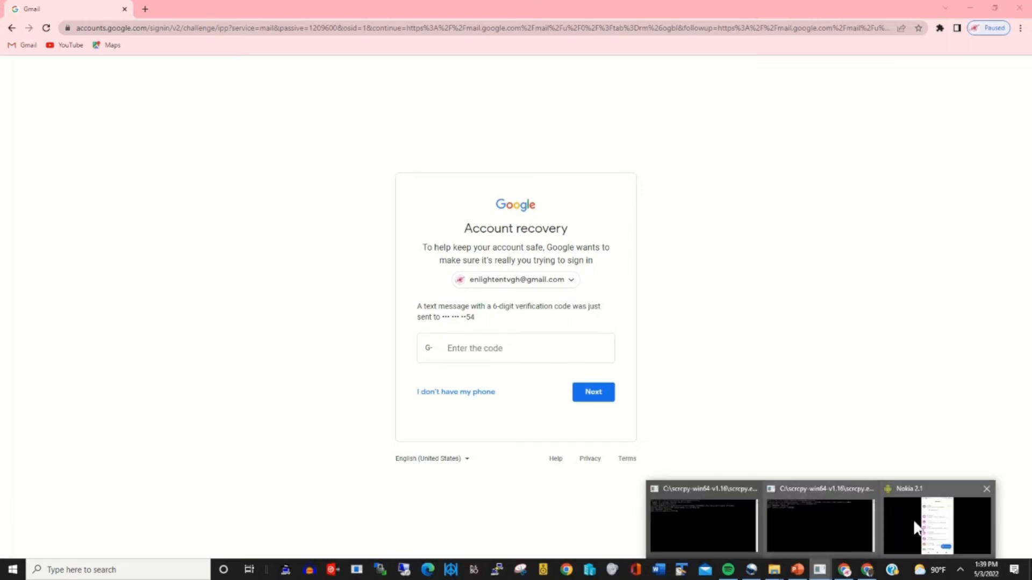
pyautogui.click(936, 524)
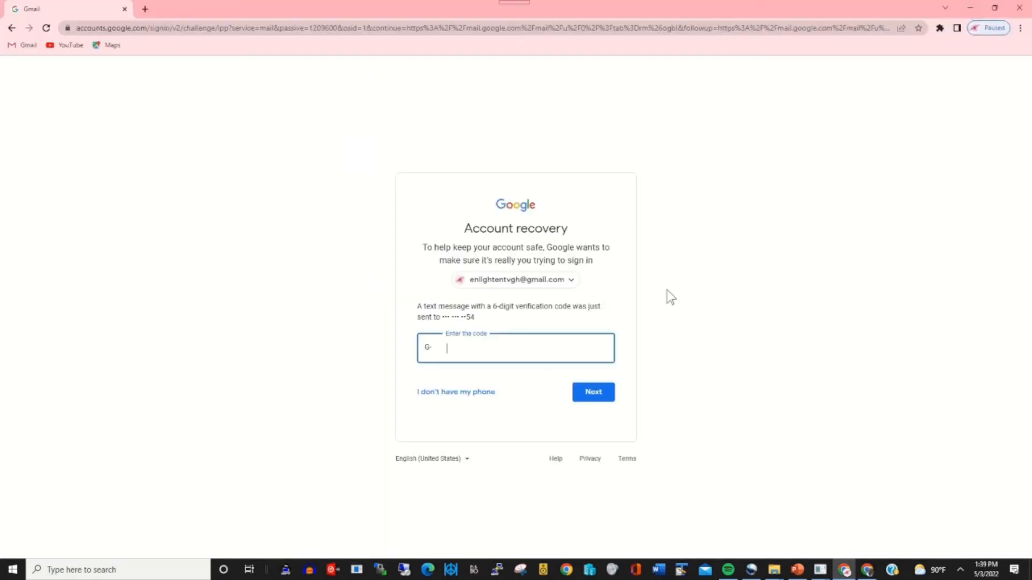
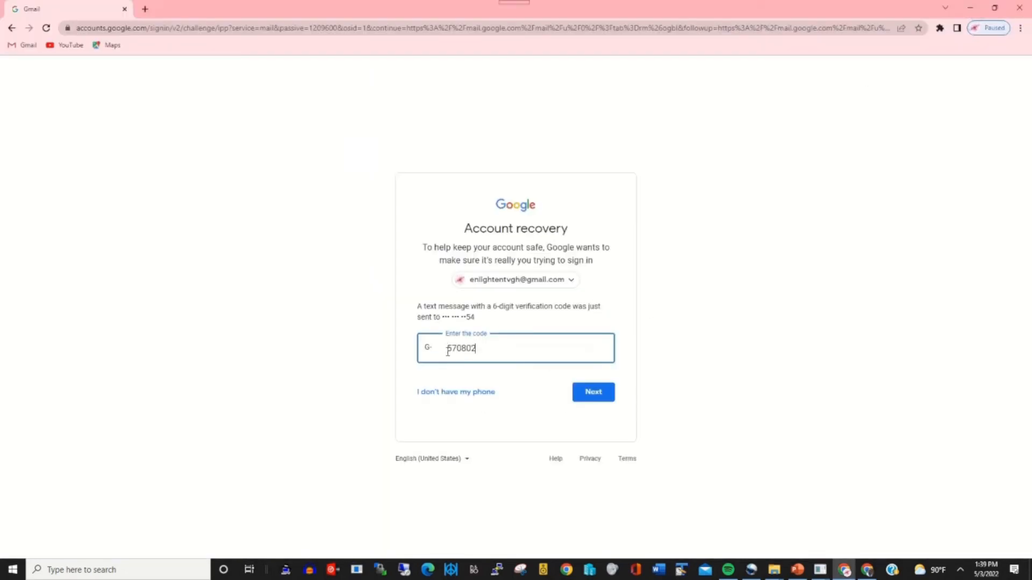
pyautogui.click(591, 391)
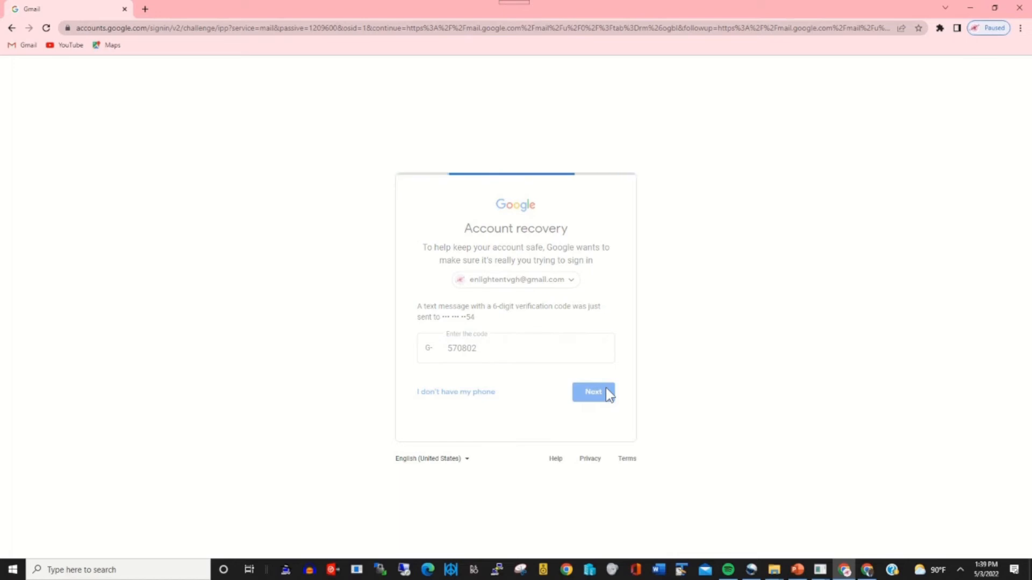
pyautogui.click(592, 391)
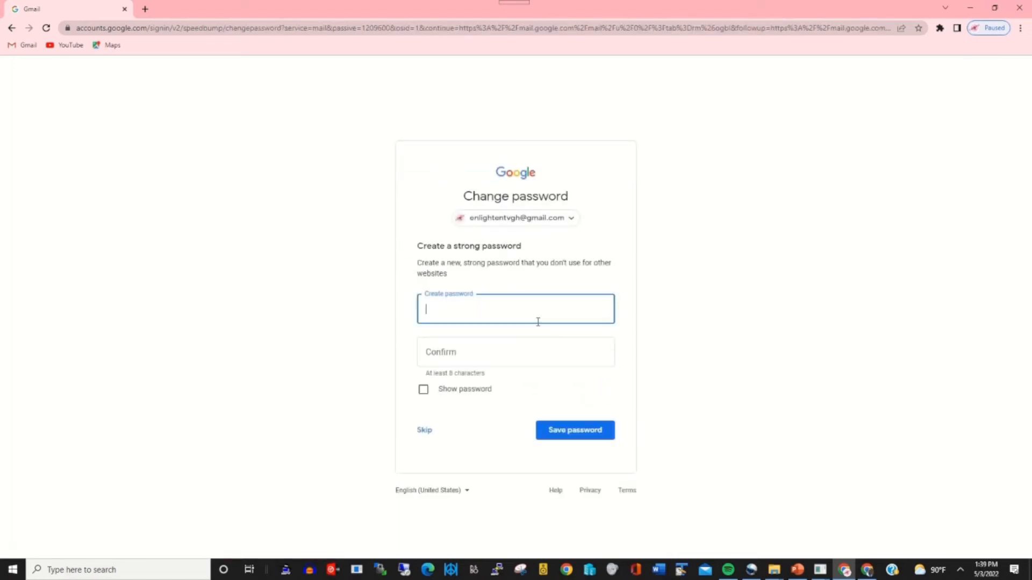
# Step: Fill the new password into the Create password and Confirm fields
pyautogui.write('•••')
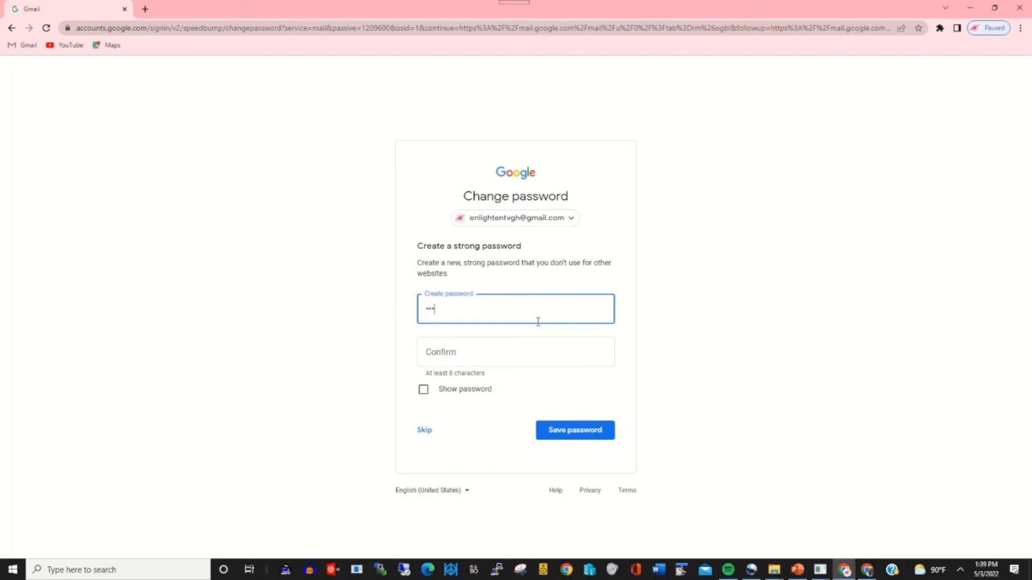
pyautogui.write('password')
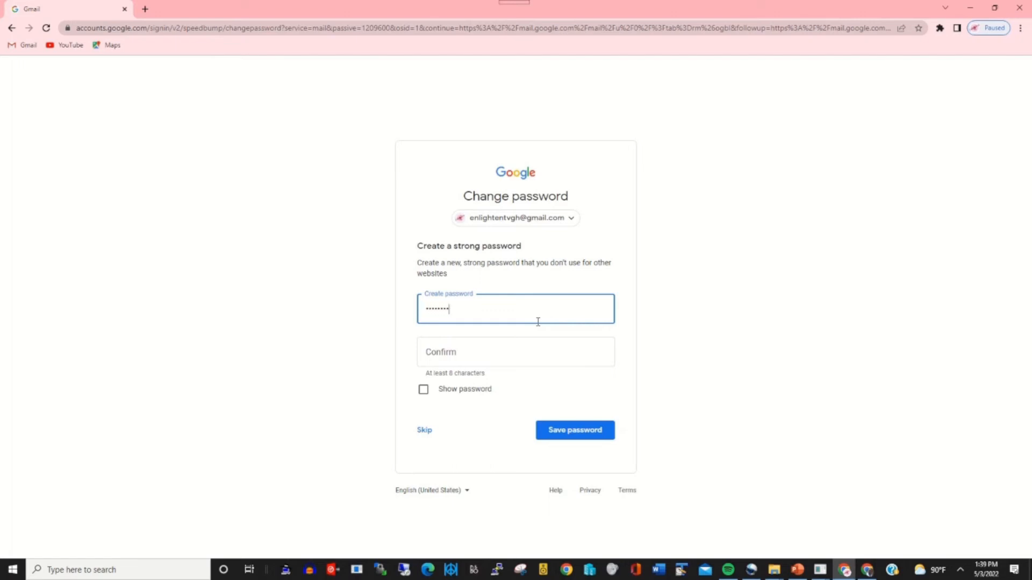
pyautogui.click(515, 350)
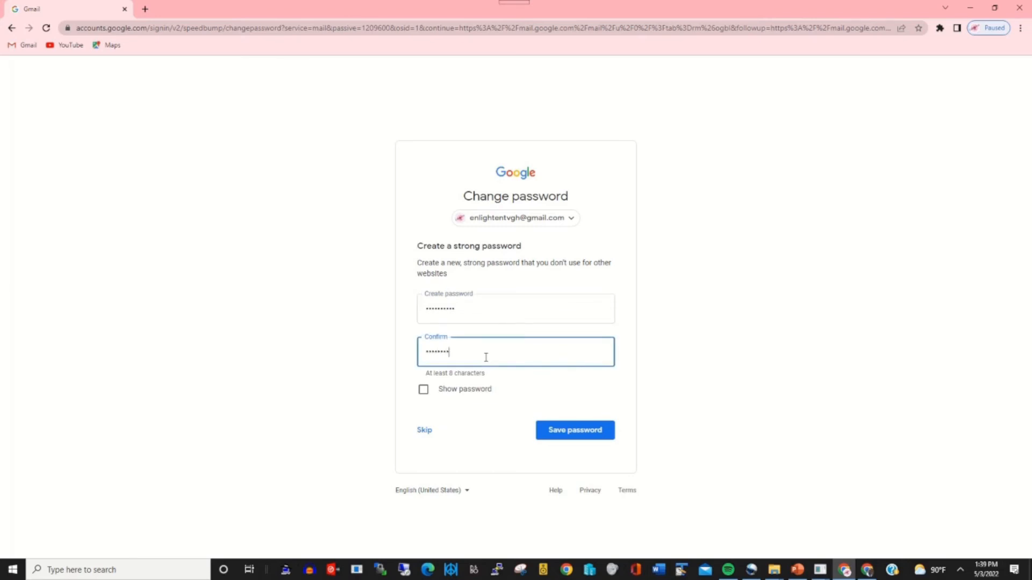
# Step: Briefly reveal the passwords to check they match, then save the new password
pyautogui.click(423, 389)
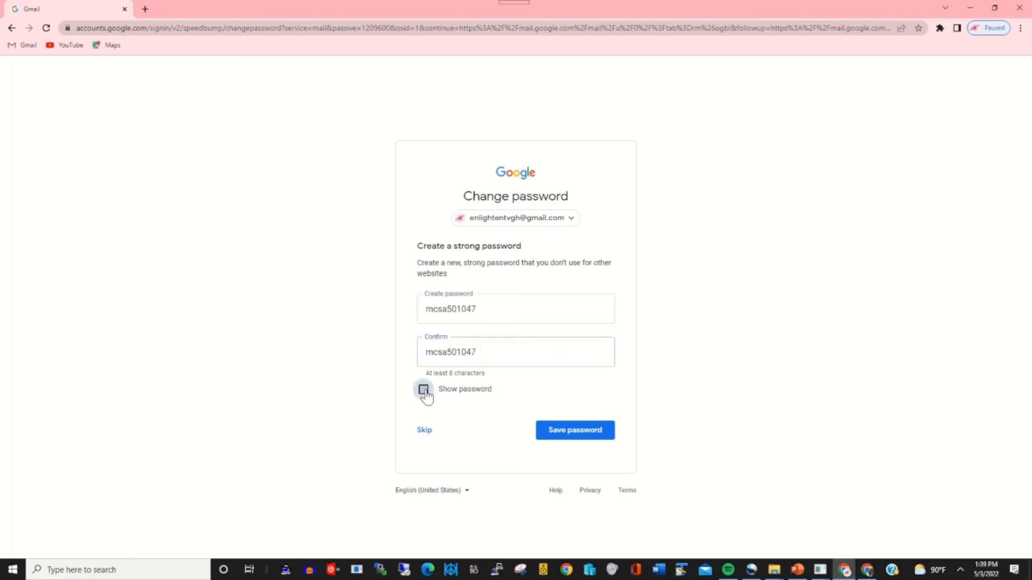
pyautogui.click(423, 389)
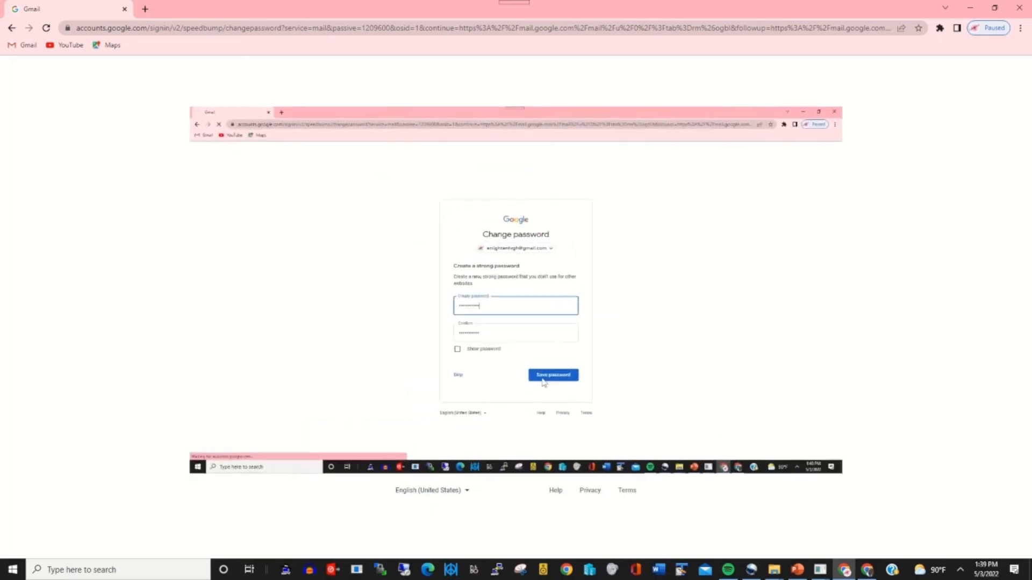
pyautogui.click(553, 374)
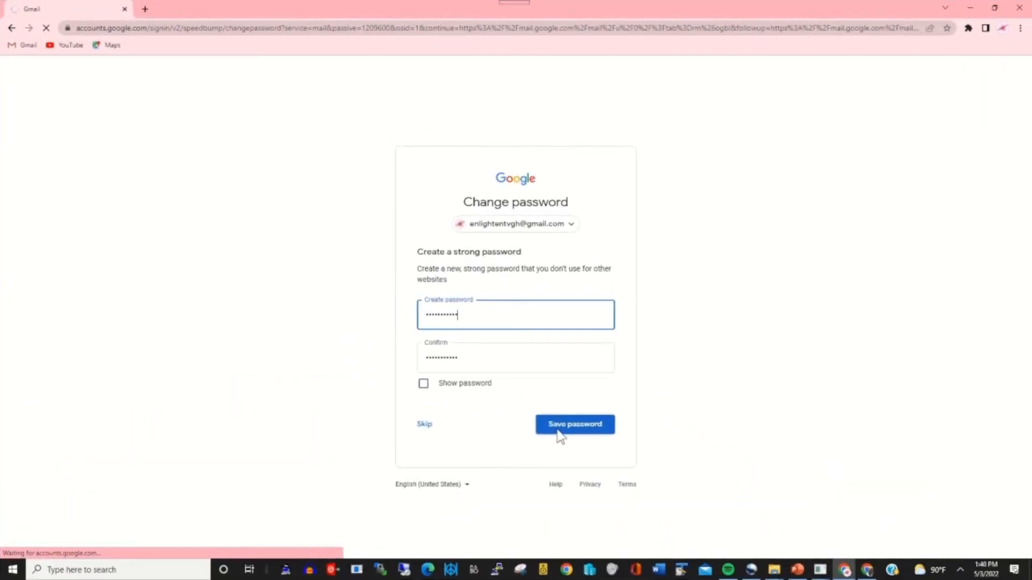
pyautogui.click(574, 424)
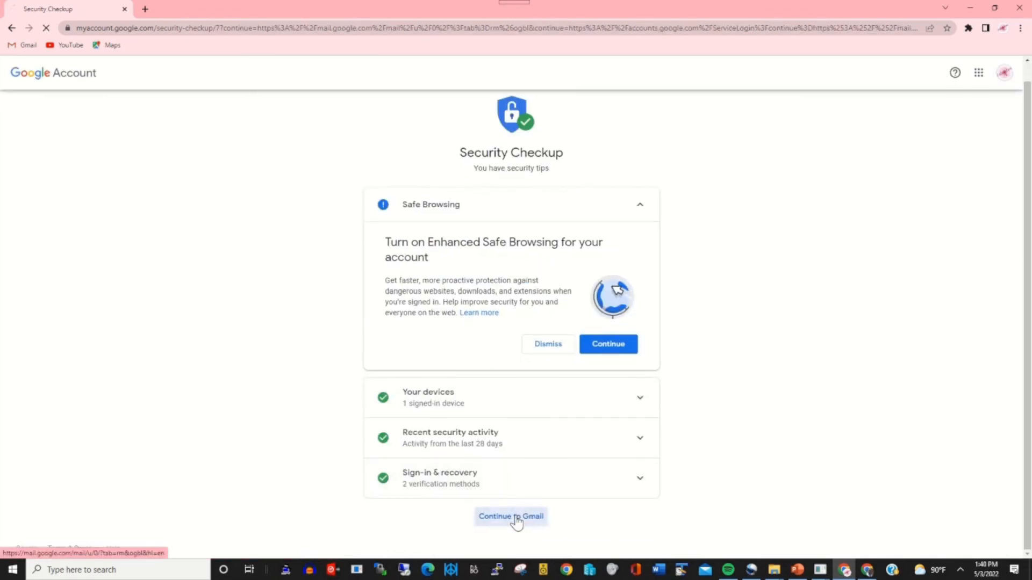
# Step: Continue from Security Checkup to the Gmail inbox showing the account-recovery alerts
pyautogui.click(510, 516)
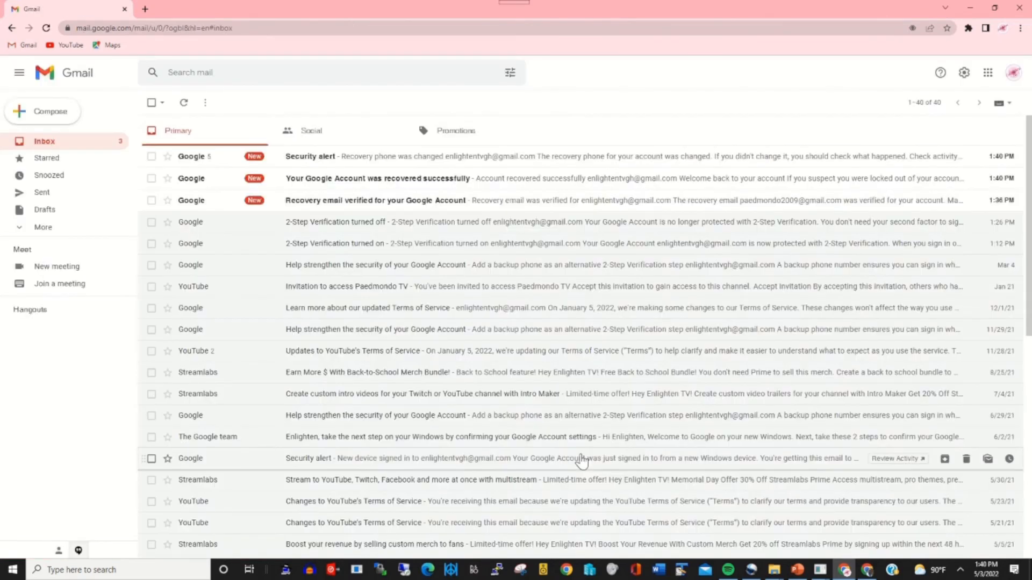